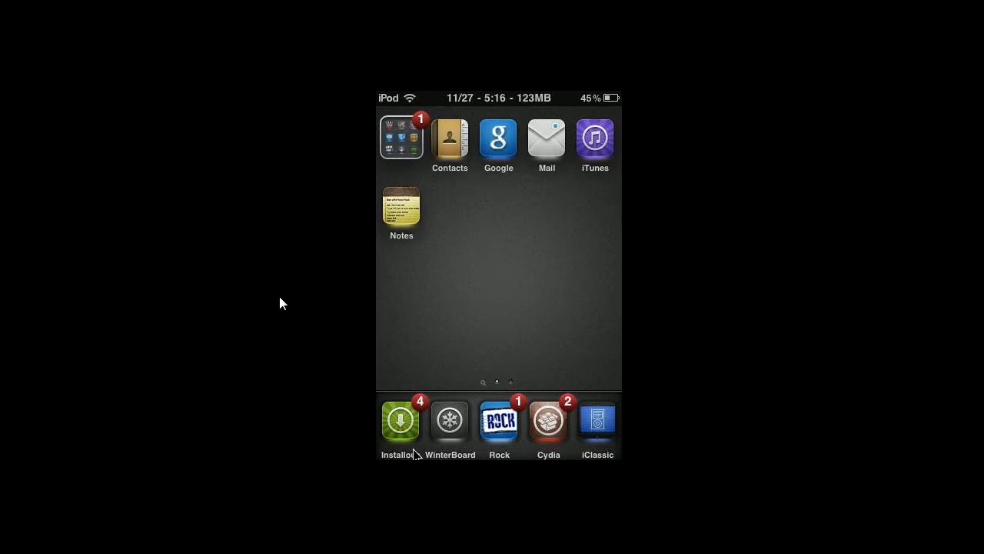
pyautogui.moveTo(519, 308)
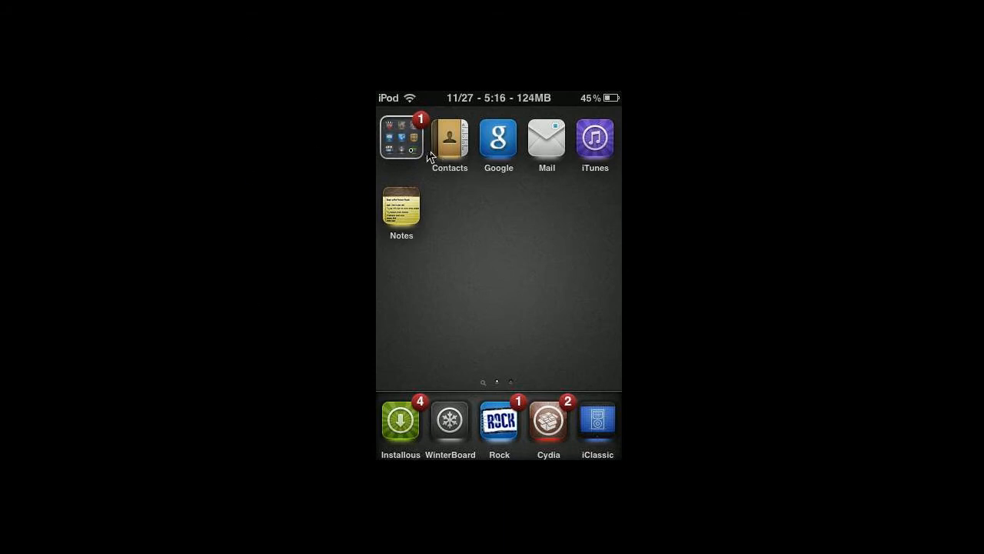
# Launch Cydia from the dock and show the Sources list out of edit mode
pyautogui.click(400, 138)
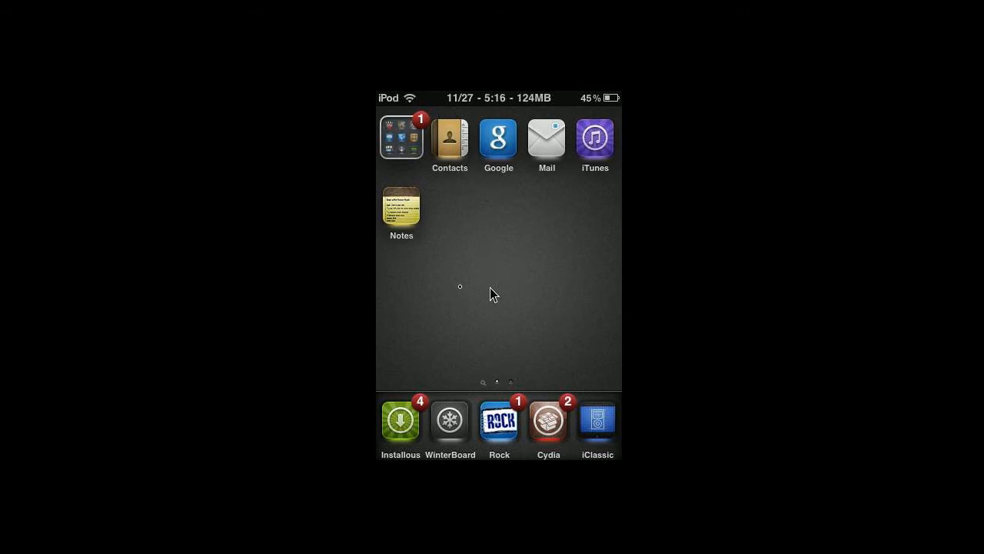
pyautogui.click(548, 419)
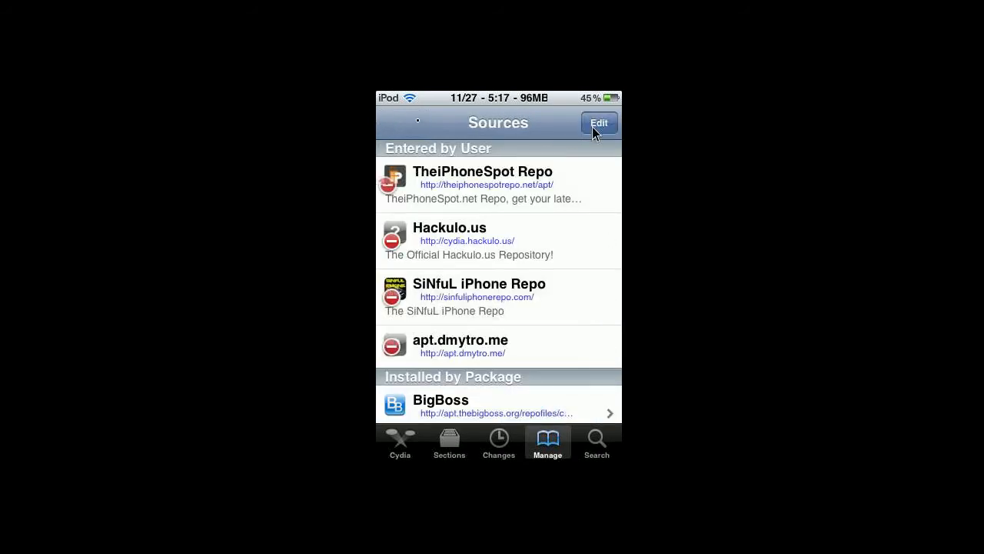
pyautogui.click(598, 123)
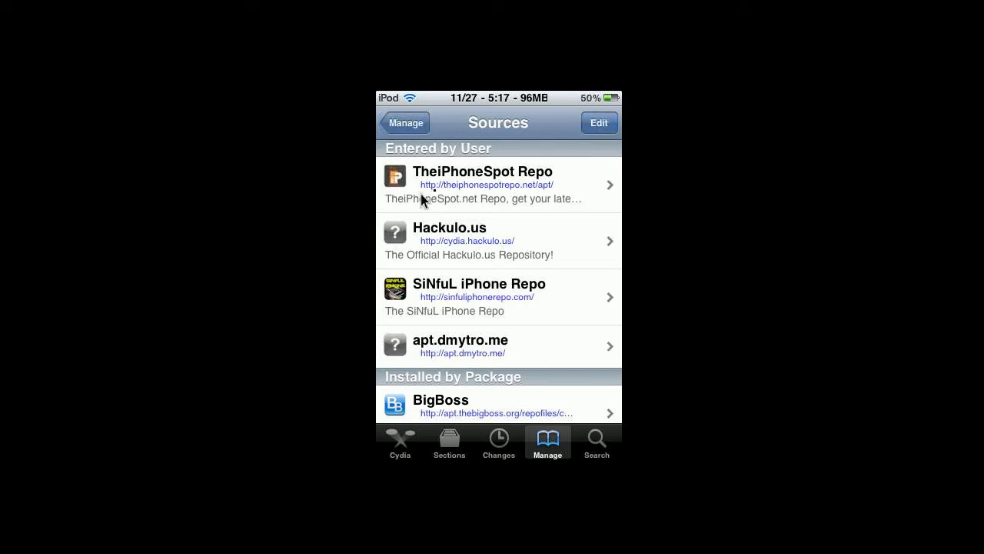
pyautogui.moveTo(452, 198)
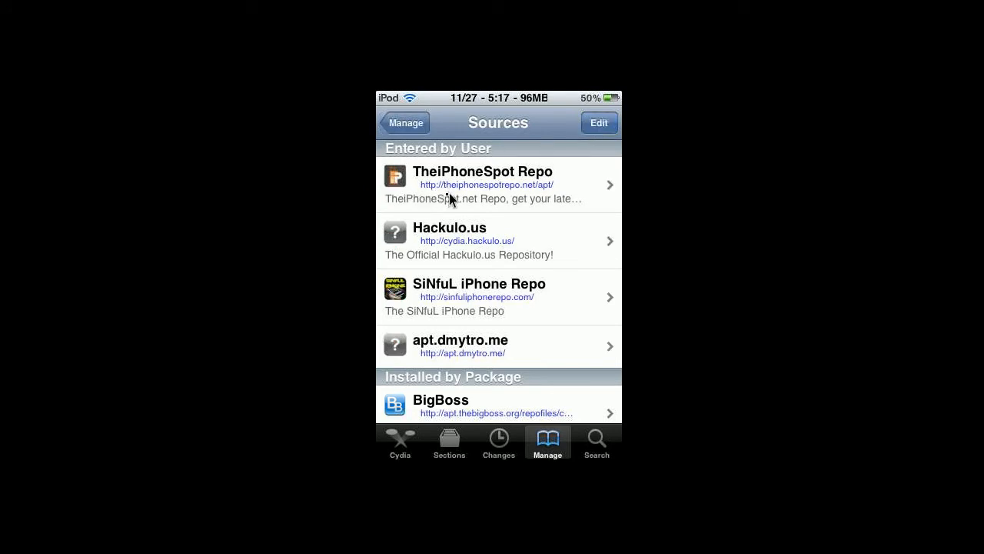
pyautogui.moveTo(544, 200)
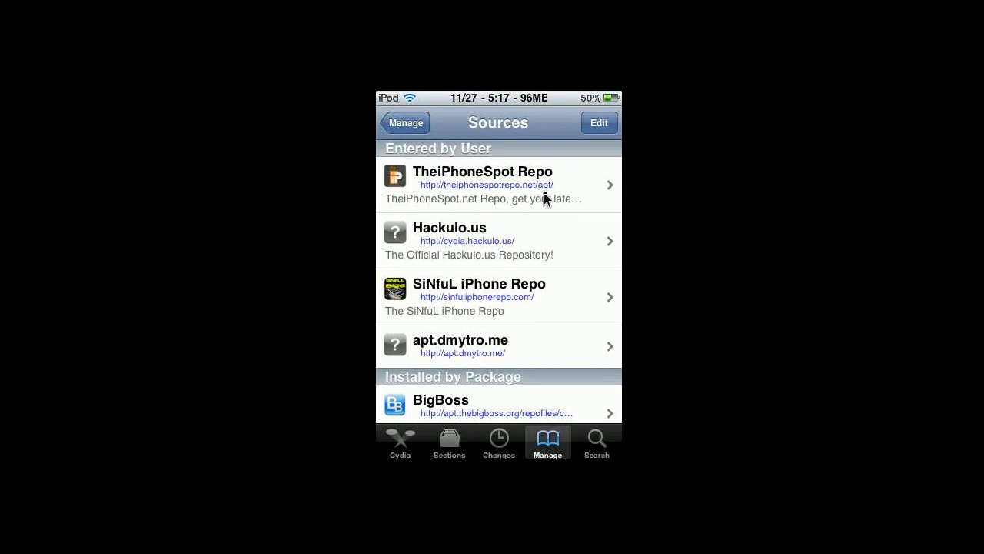
pyautogui.moveTo(608, 196)
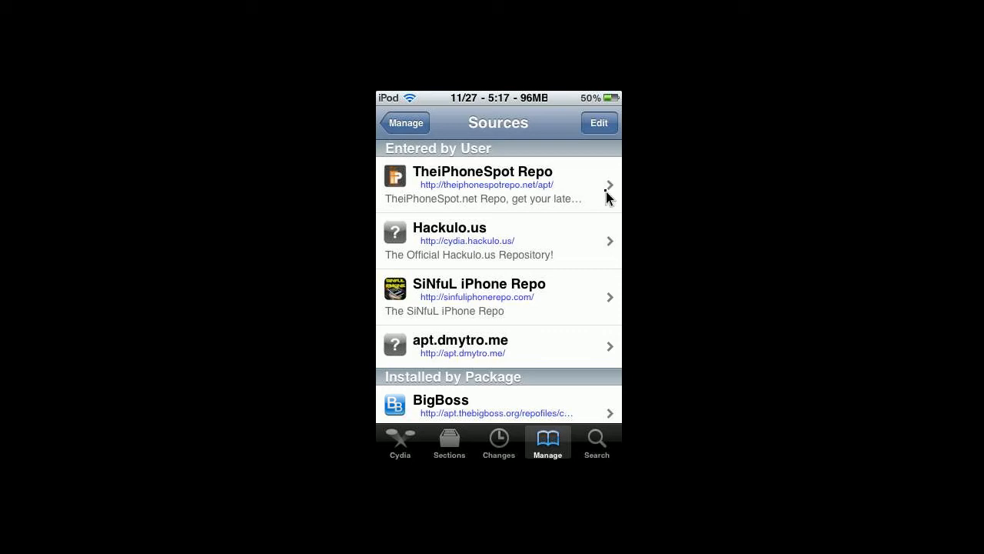
pyautogui.moveTo(607, 194)
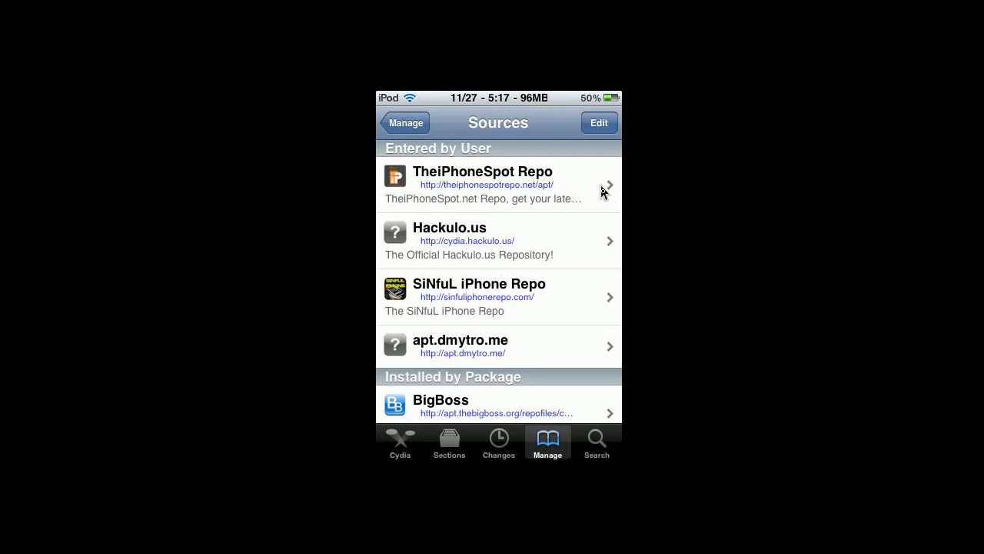
pyautogui.moveTo(604, 193)
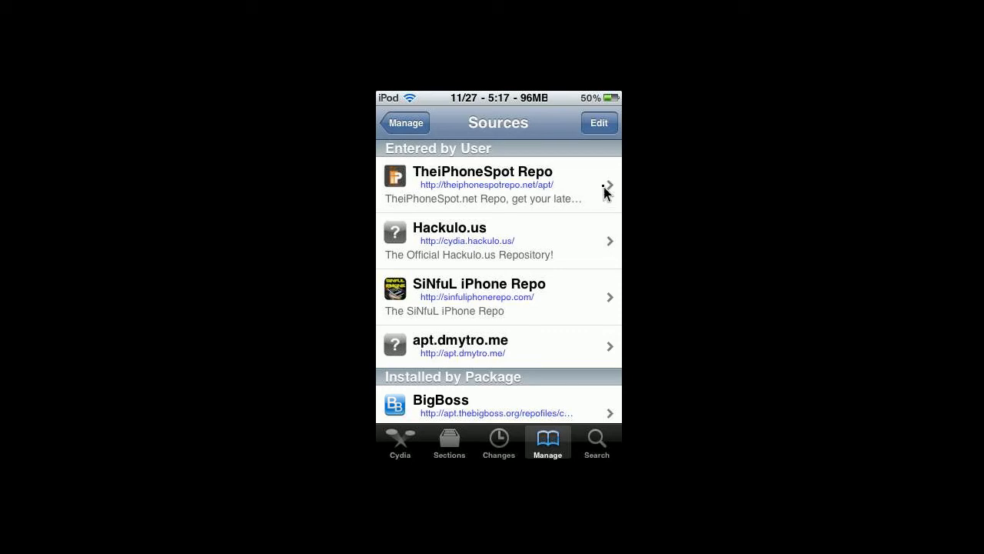
# Open the TheiPhoneSpot Repo source to list its packages, starting with iAdKiller
pyautogui.click(498, 184)
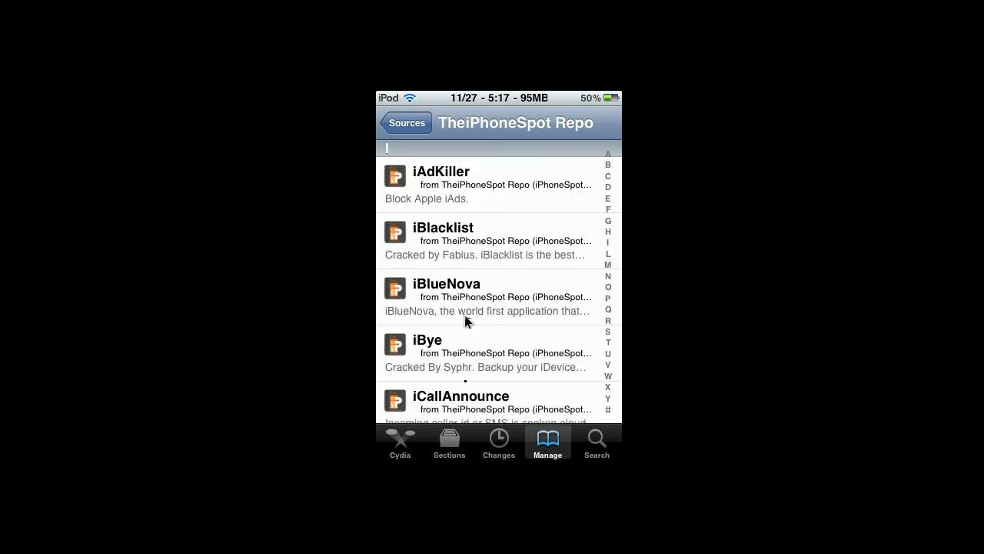
# Scroll the package list down to the Infiniboard, Infinidock and Infinifolders entries
pyautogui.scroll(-3)
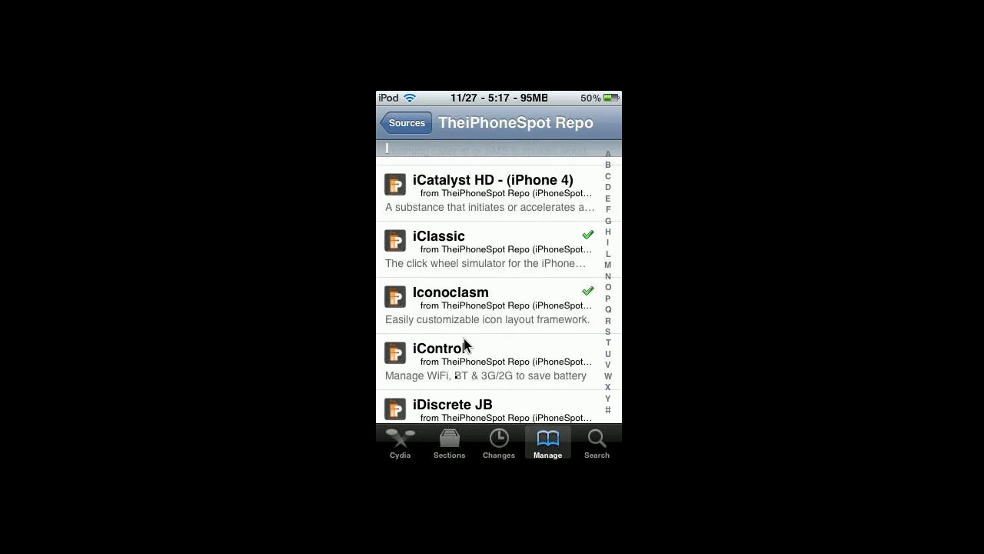
pyautogui.scroll(-3)
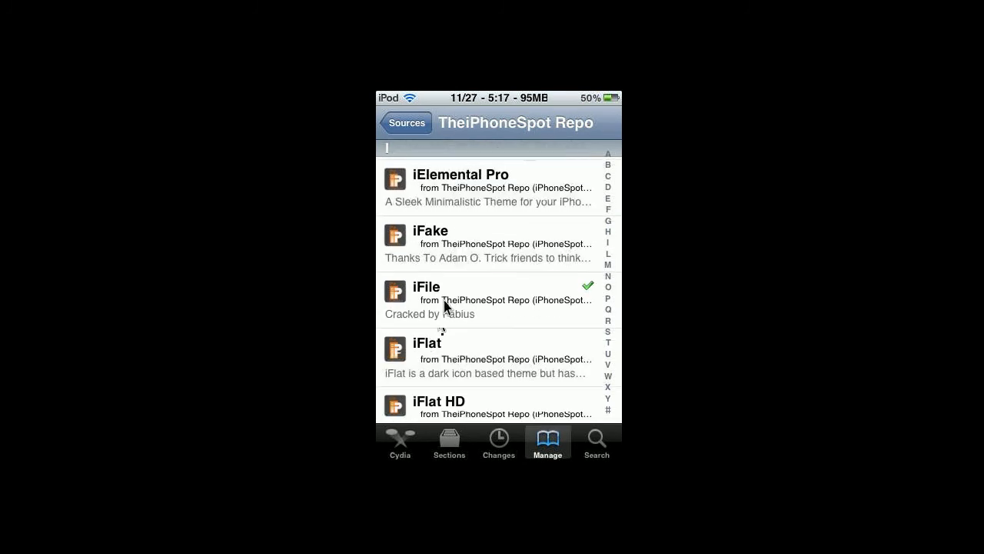
pyautogui.scroll(-3)
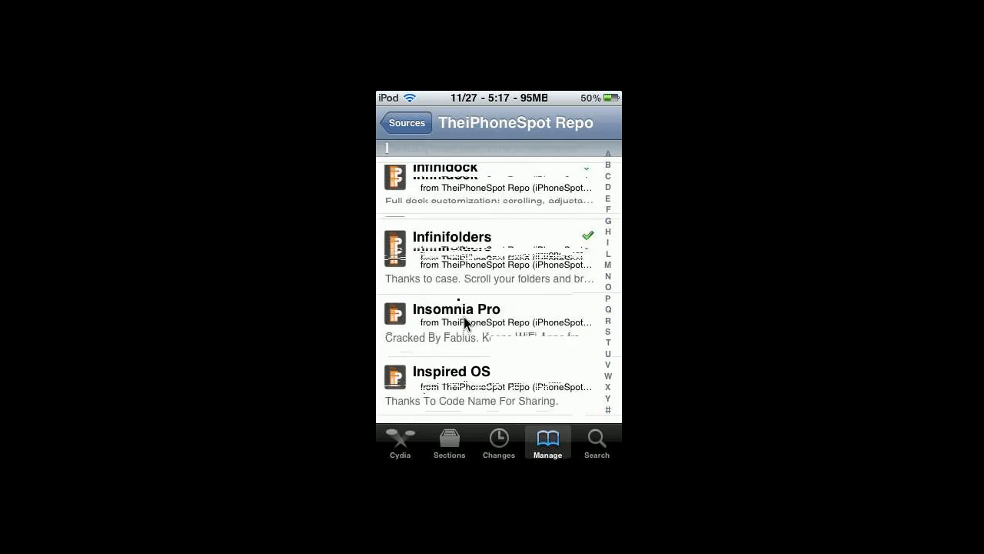
pyautogui.scroll(-3)
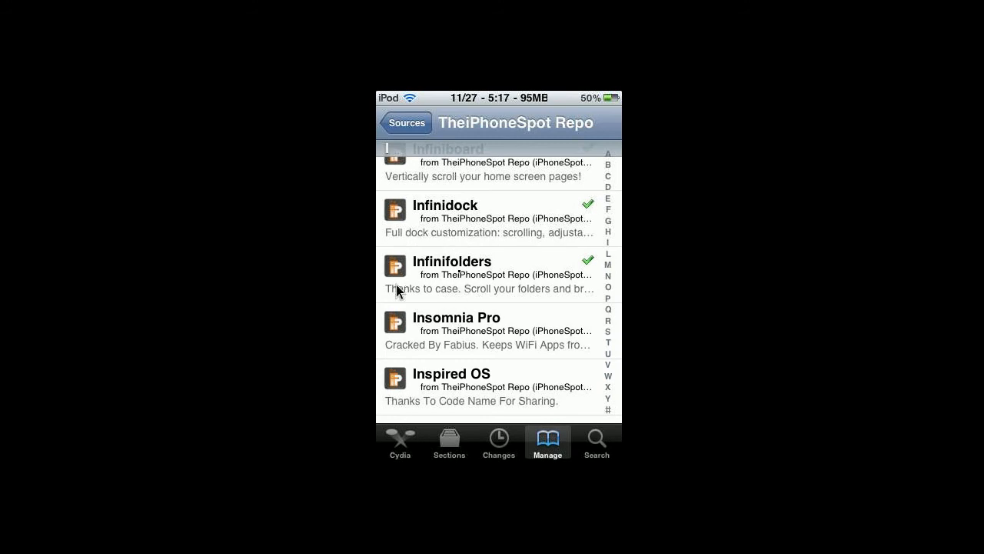
pyautogui.moveTo(460, 279)
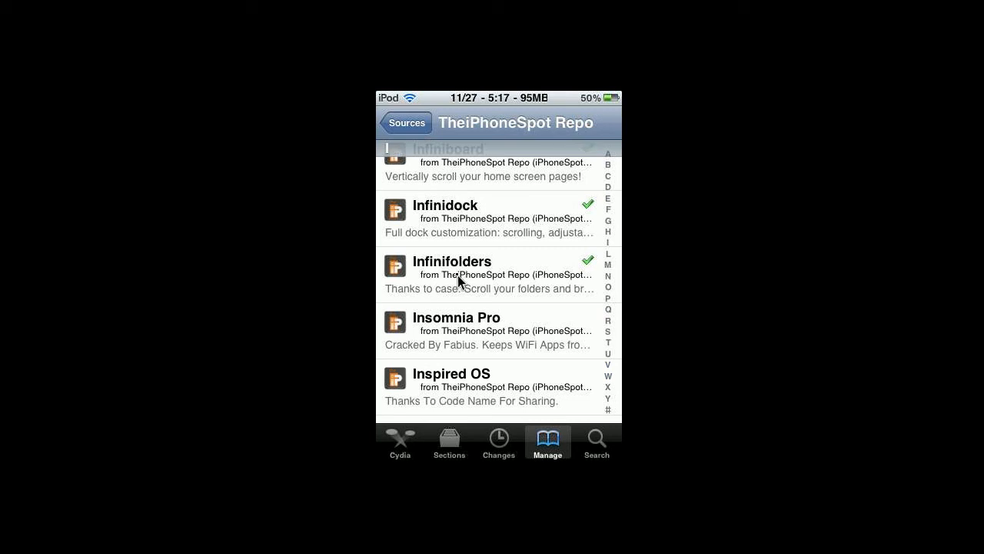
# Open the Infinifolders details page showing version 1.2.1-1 by chpwn
pyautogui.click(453, 275)
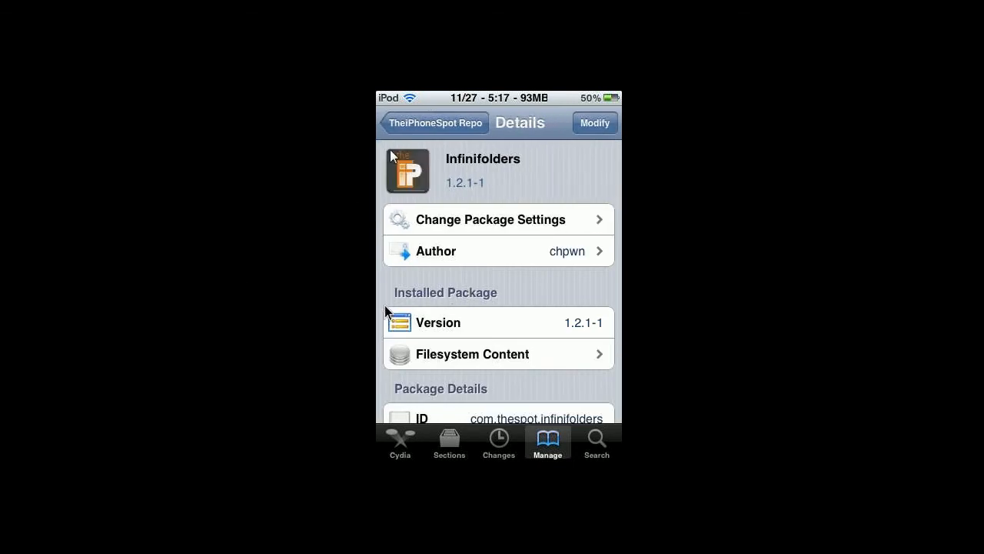